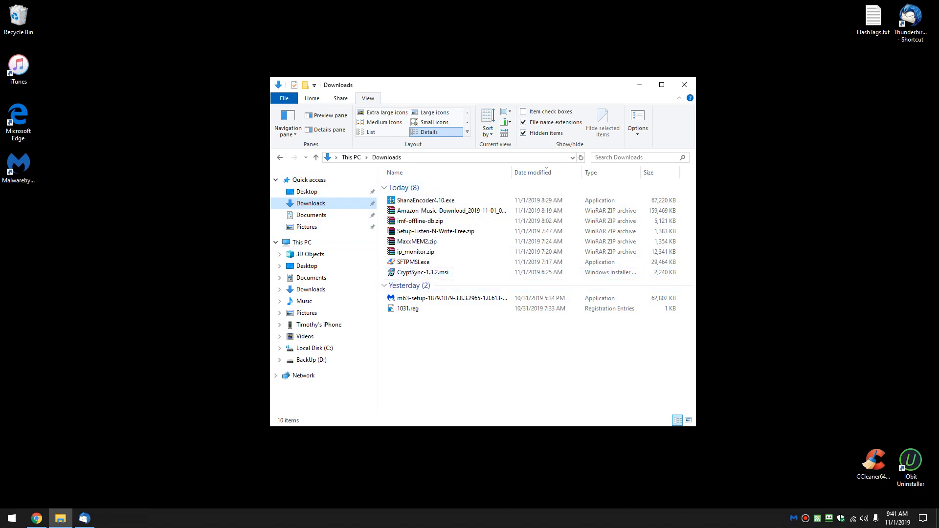
From the empty-area context menu, switch Downloads to the Extra large icons layout.
click(413, 262)
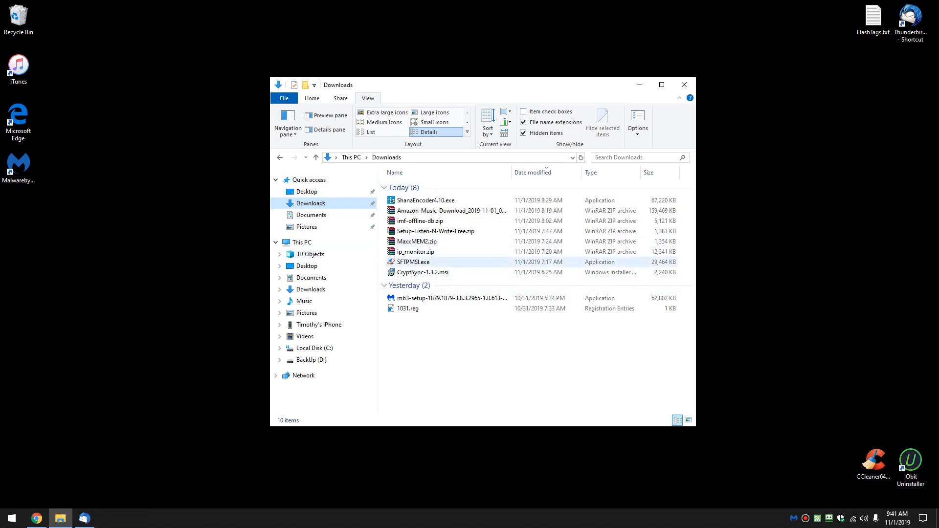
click(417, 241)
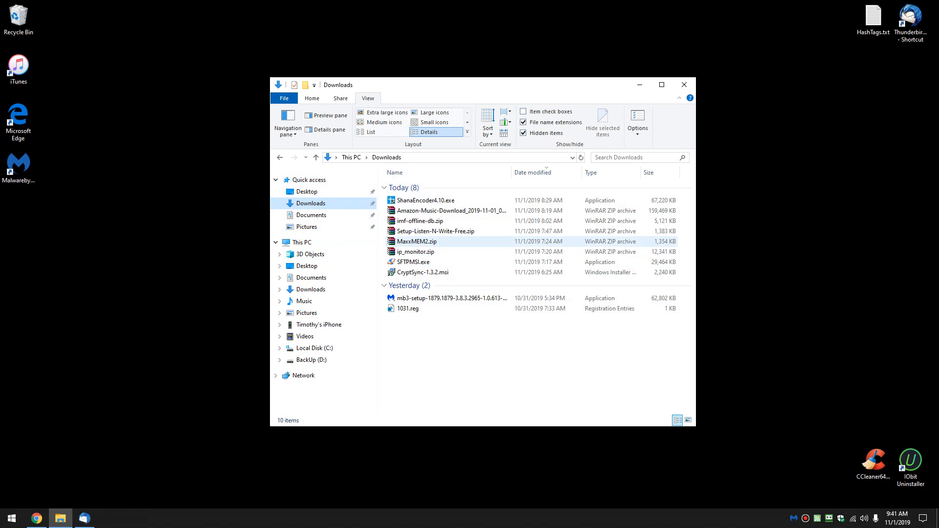
click(415, 251)
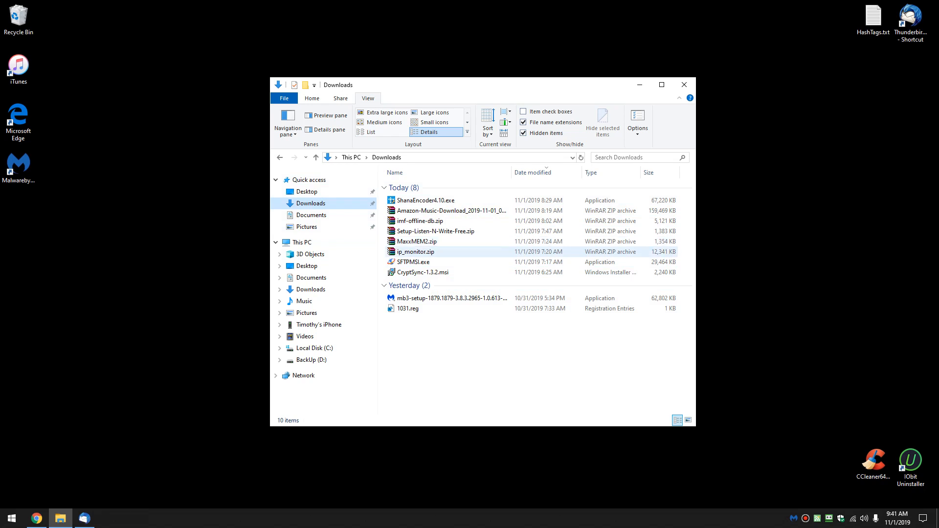
click(436, 231)
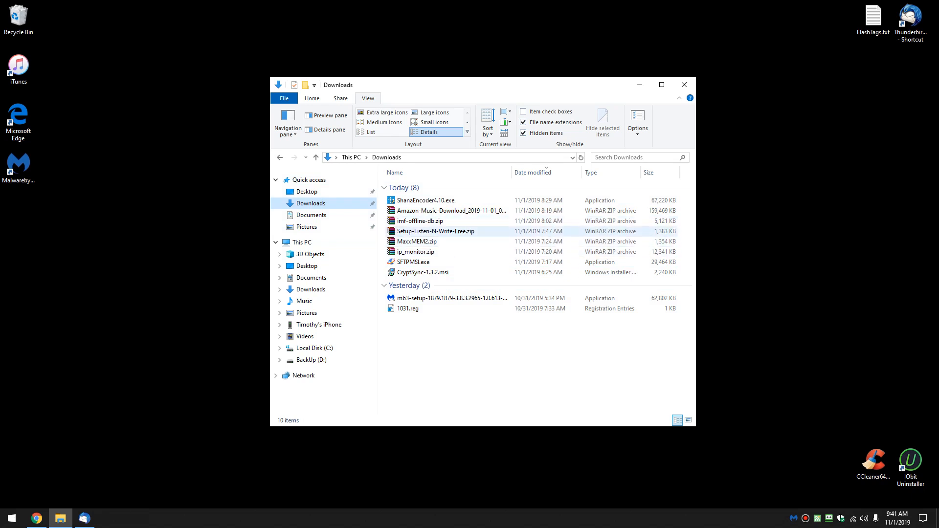
right_click(413, 262)
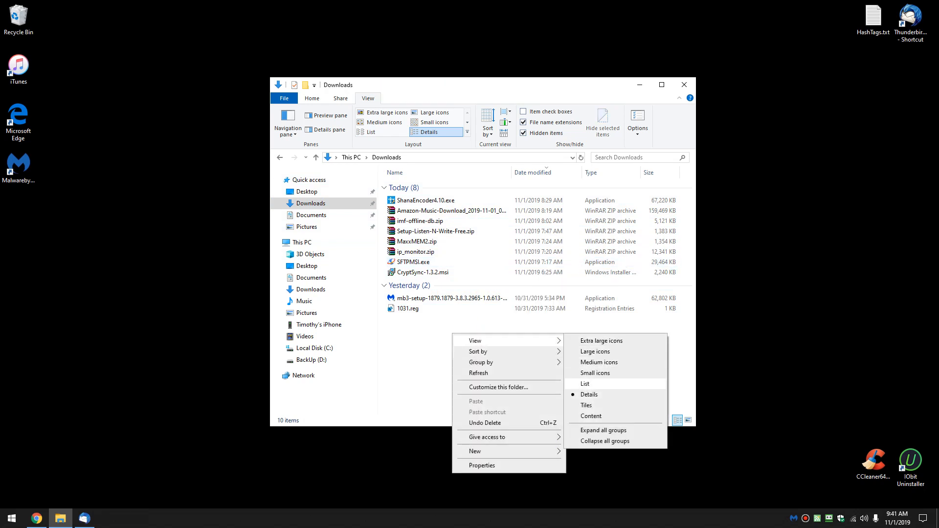
click(602, 340)
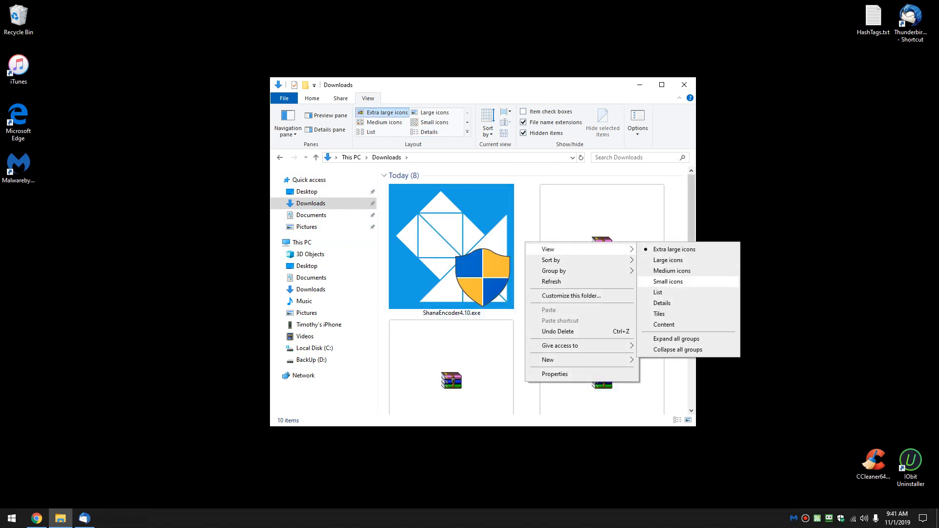
Set Group by to (None) so the files list without Today/Yesterday groups.
click(657, 291)
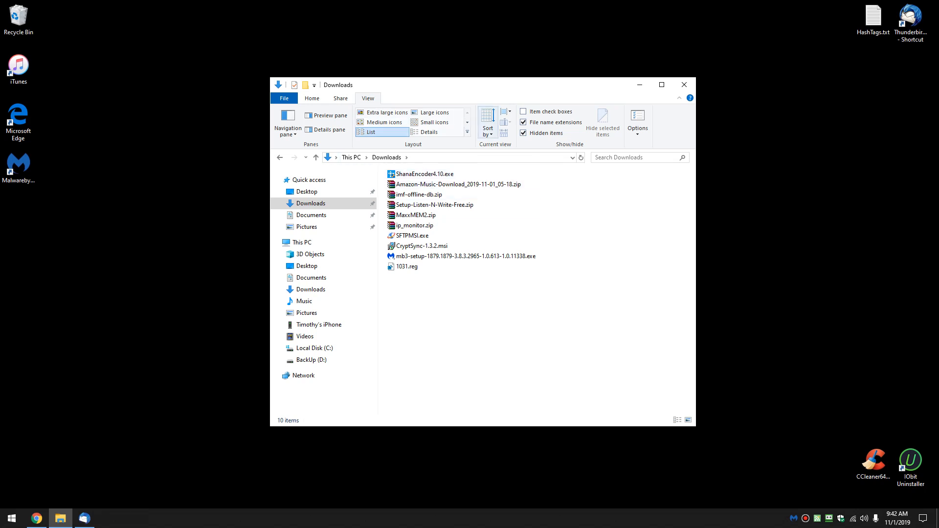
Return Downloads to the Details layout with name, date, type and size columns.
click(487, 118)
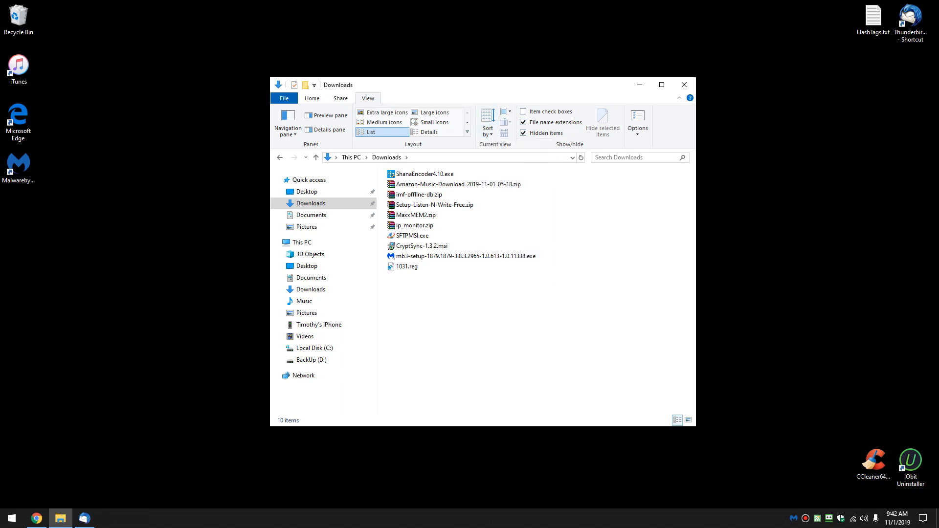
click(429, 132)
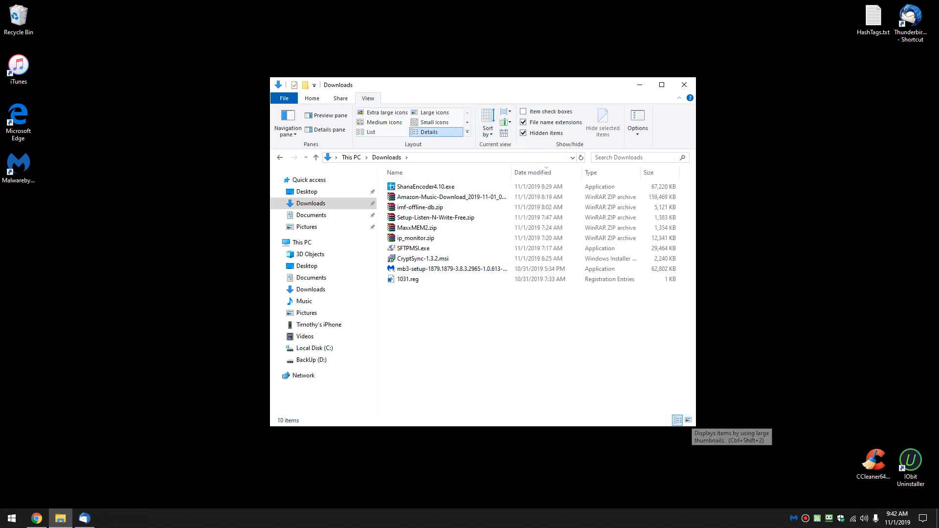
click(414, 238)
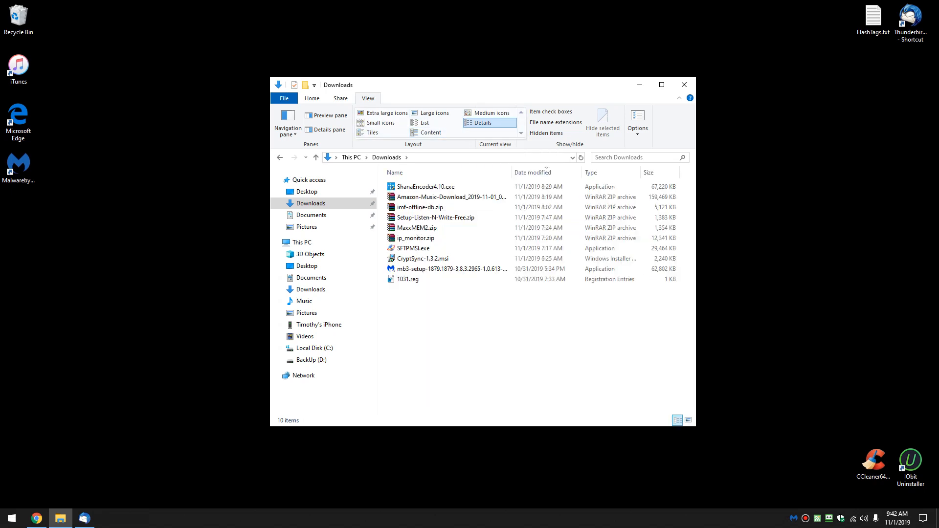
Try the Large icons layout, then switch back to the ungrouped detailed listing.
click(428, 132)
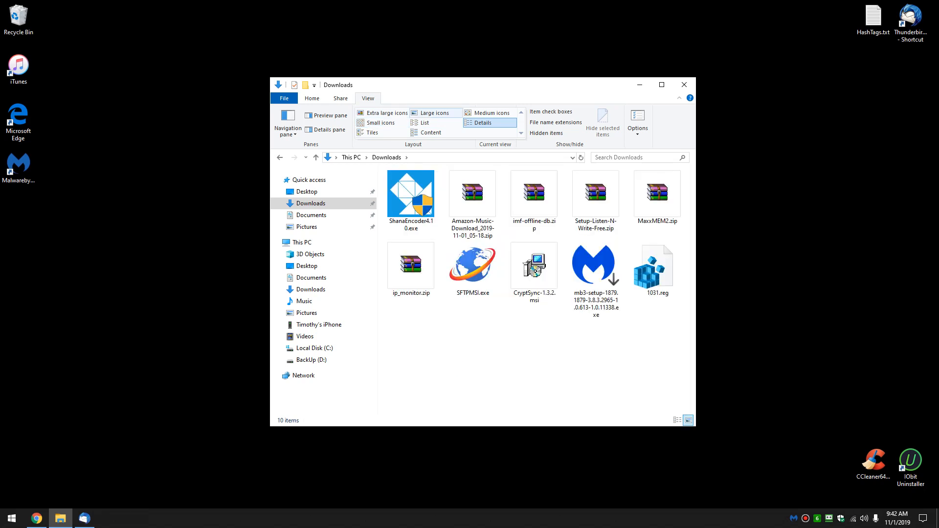
click(426, 123)
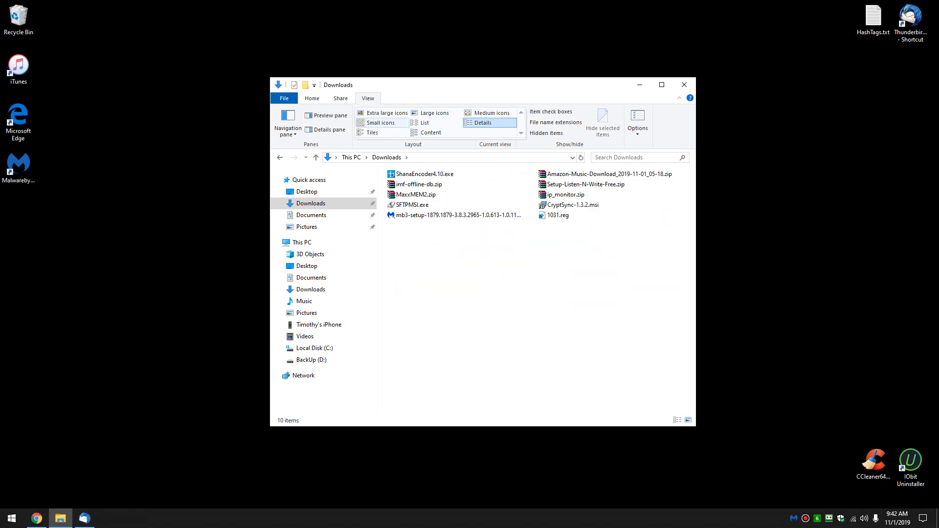